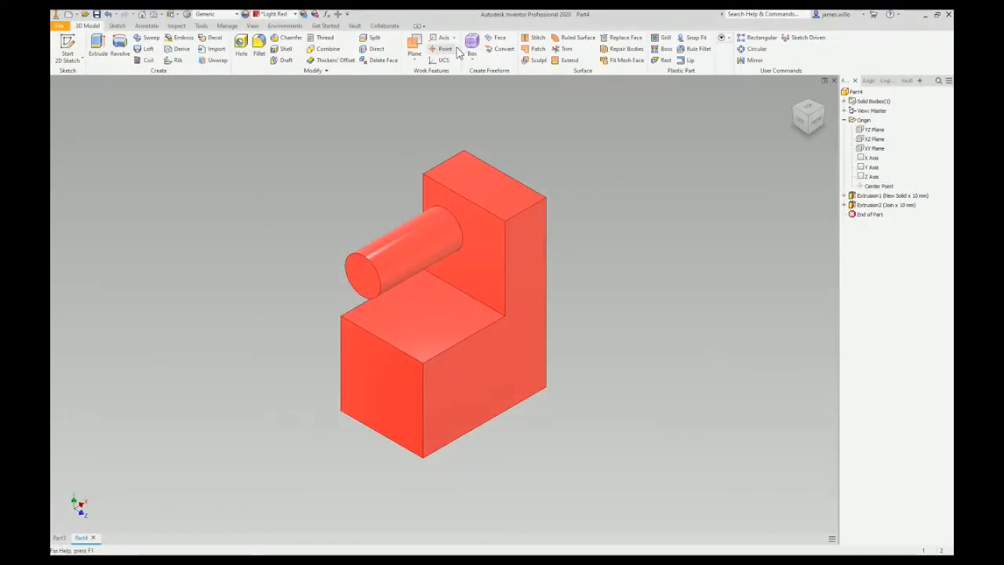
Create a work point at the centre of the lower block's end-face edge loop.
{"action": "left_click", "coordinate": [445, 48]}
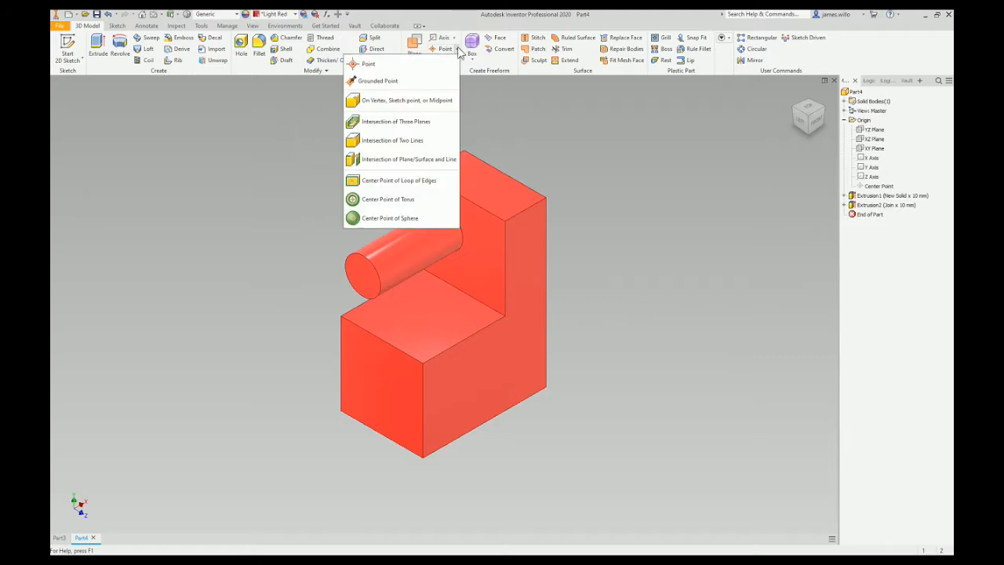
{"action": "left_click", "coordinate": [398, 180]}
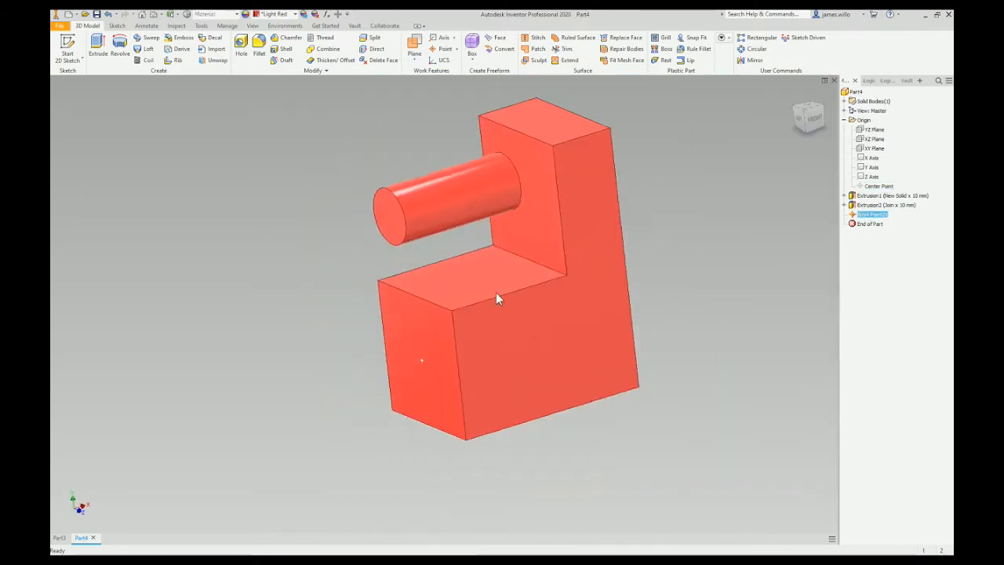
{"action": "left_click", "coordinate": [242, 49]}
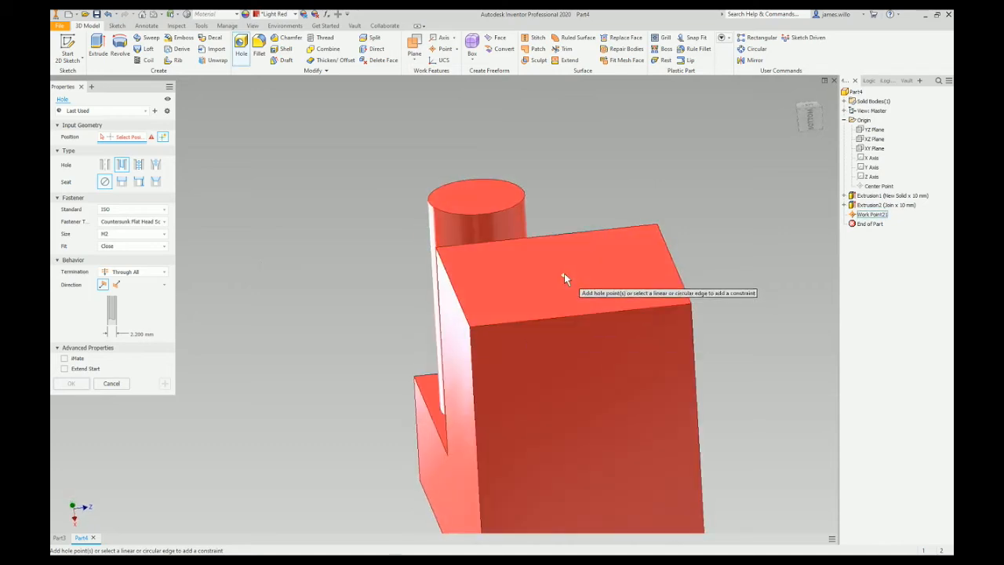
Drill a 2.2 mm through-all hole at Work Point21 on the lower block.
{"action": "left_click", "coordinate": [563, 283]}
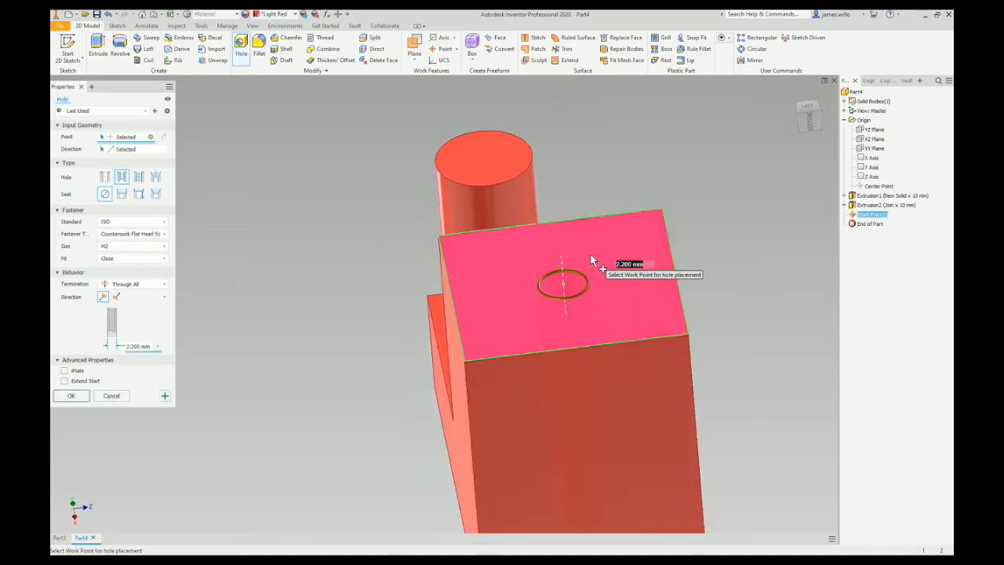
{"action": "left_click", "coordinate": [71, 395]}
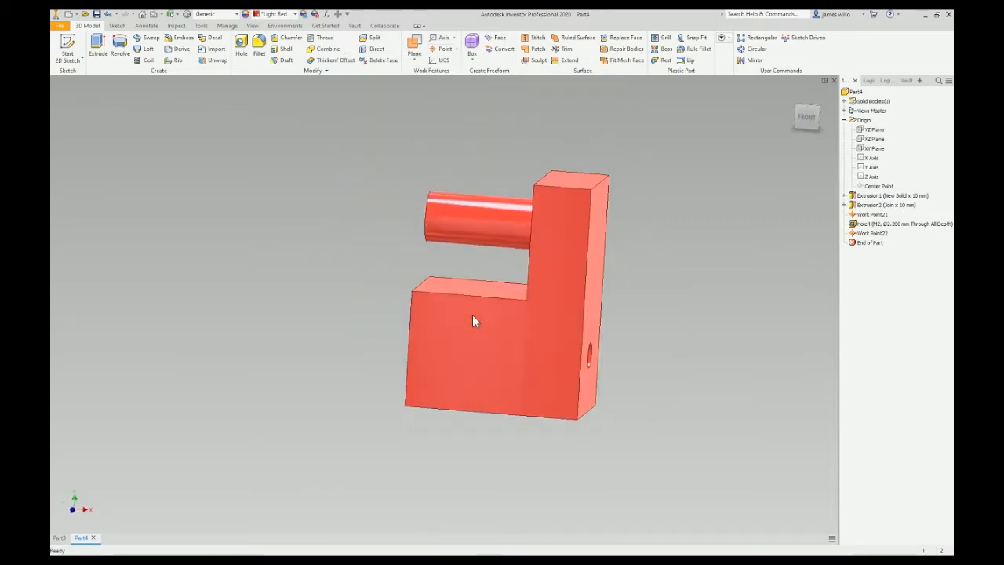
Orbit the model to view the part's other faces.
{"action": "left_click_drag", "start_coordinate": [502, 314], "coordinate": [506, 283]}
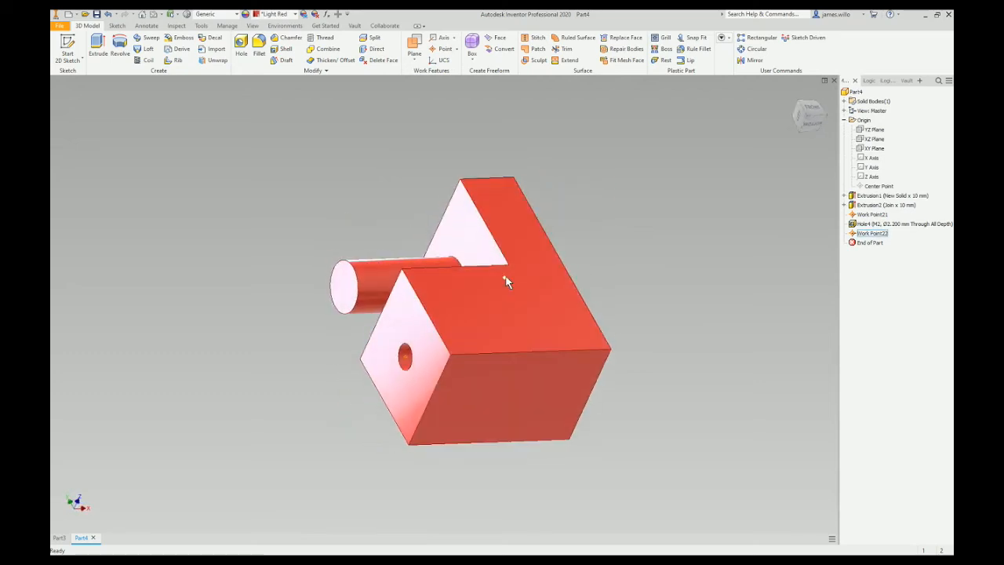
{"action": "mouse_move", "coordinate": [577, 296]}
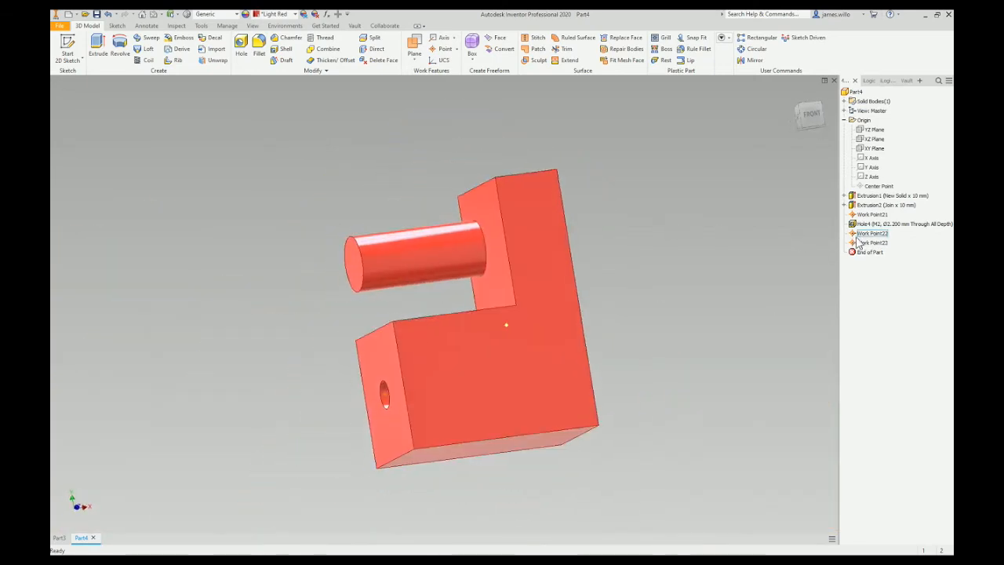
Redefine Work Point22 to sit at the centre of an edge loop.
{"action": "right_click", "coordinate": [872, 233]}
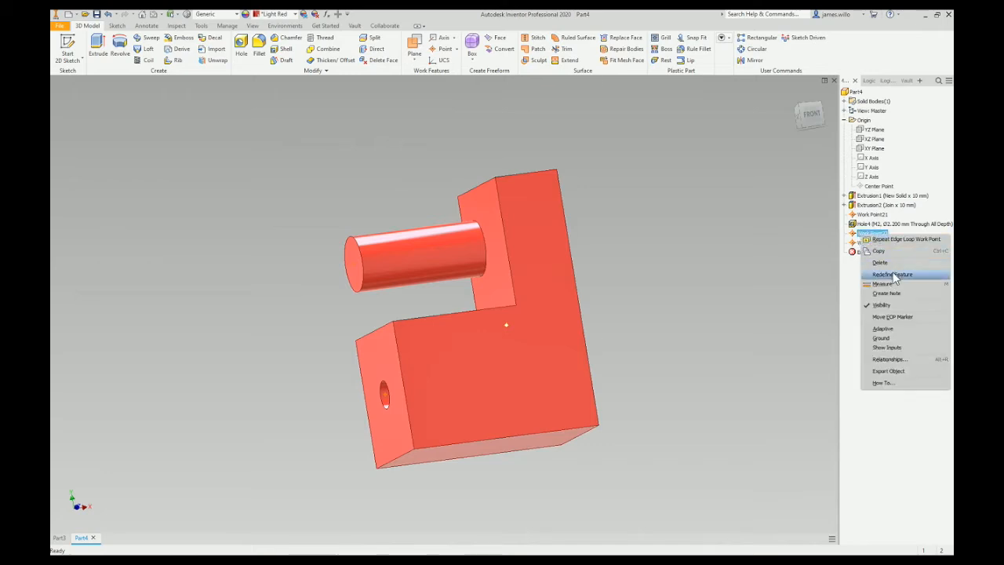
{"action": "left_click", "coordinate": [892, 274]}
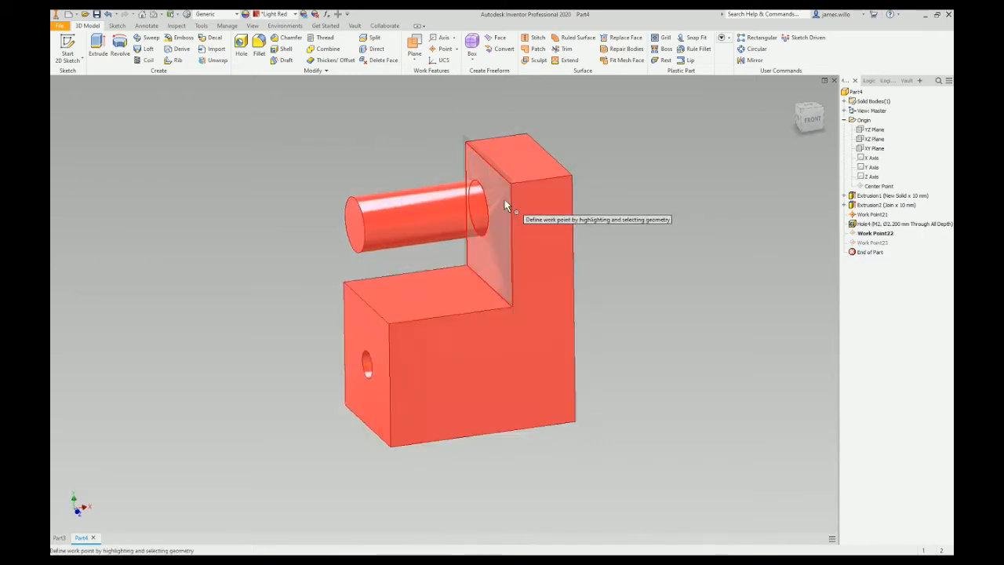
{"action": "mouse_move", "coordinate": [657, 213]}
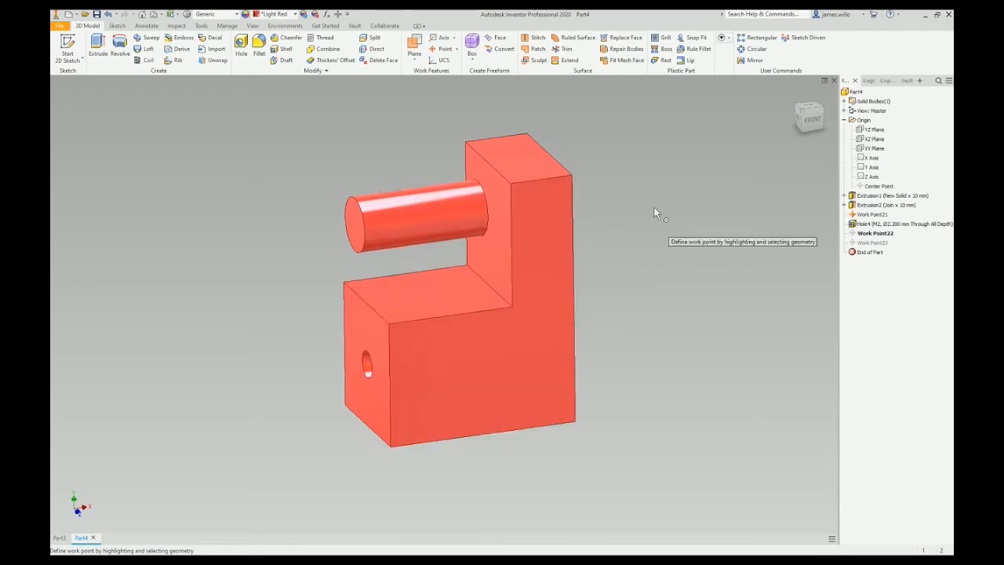
{"action": "right_click", "coordinate": [655, 212]}
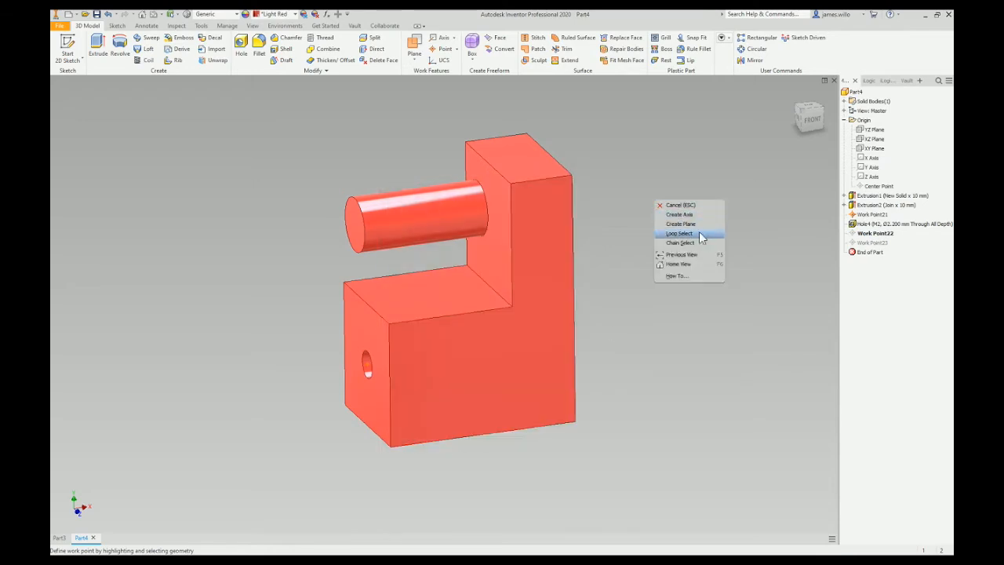
{"action": "left_click", "coordinate": [680, 233]}
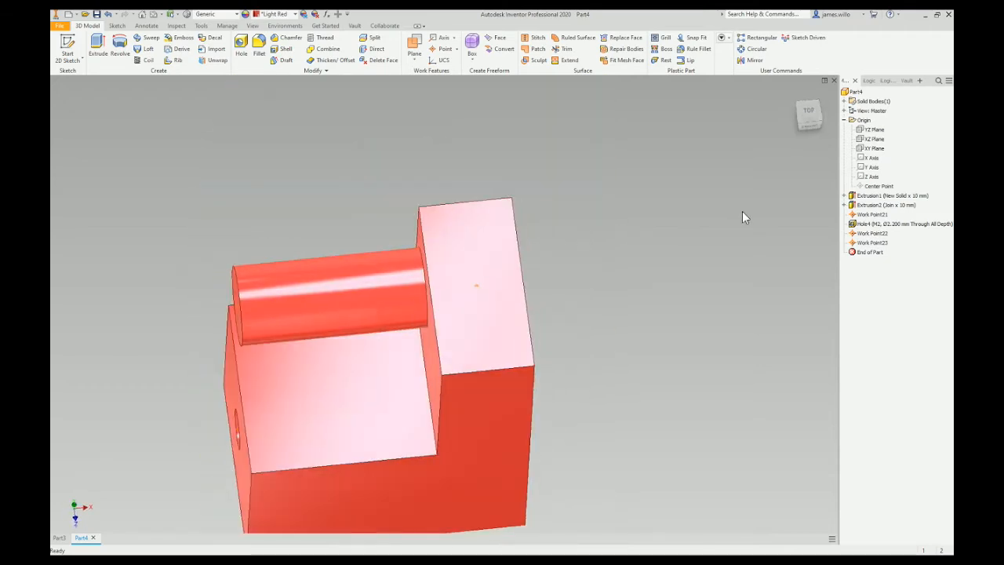
Drill a second M2 through-all hole at Work Point23 through the upright's face.
{"action": "left_click", "coordinate": [242, 49]}
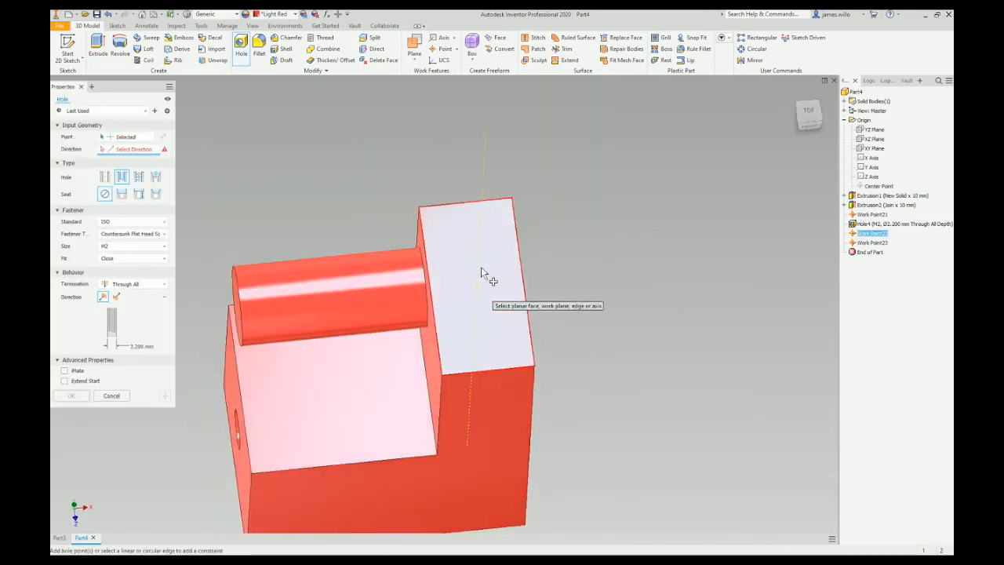
{"action": "left_click", "coordinate": [482, 259]}
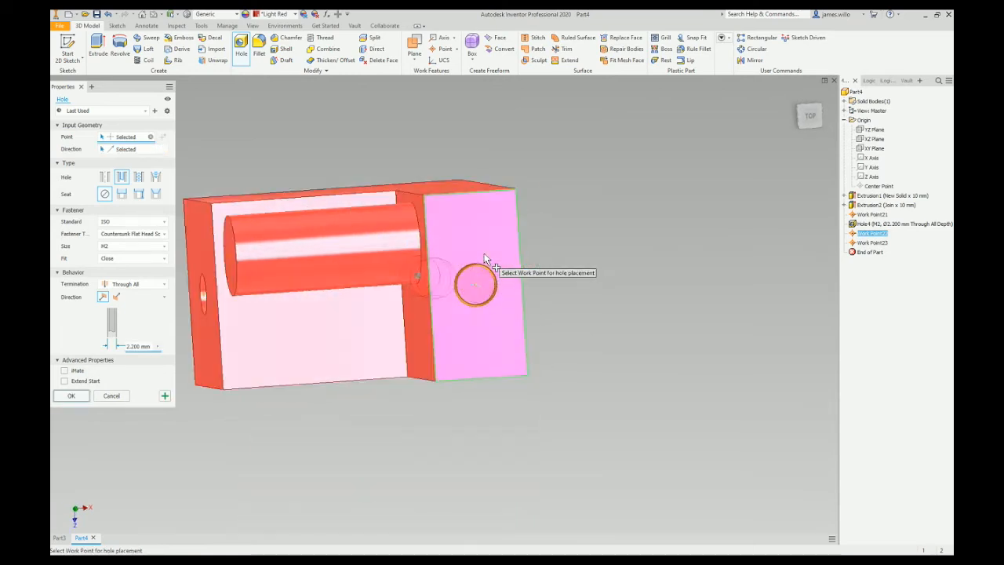
{"action": "left_click", "coordinate": [71, 396]}
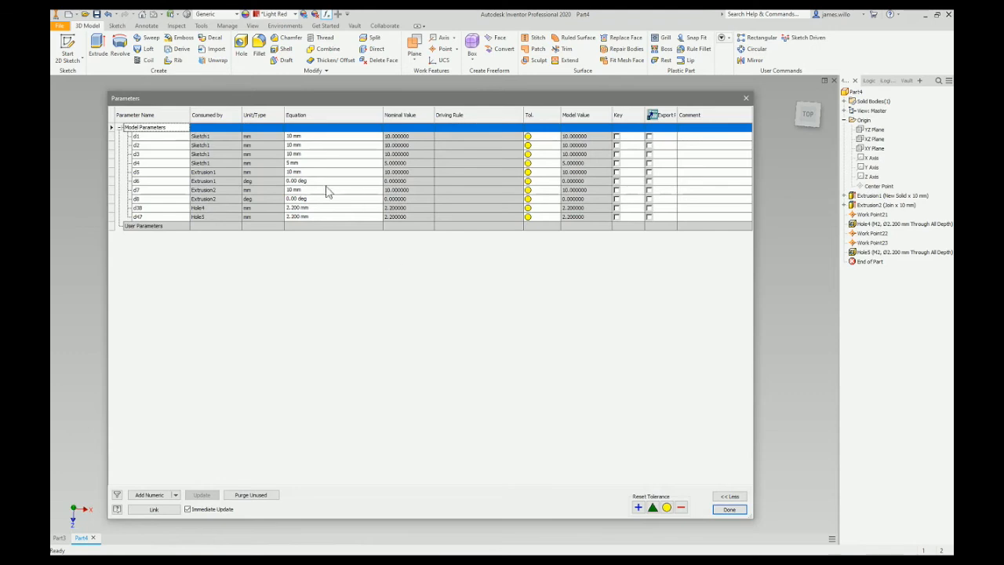
Change parameter d4 from 5 mm to 10 mm and close the Parameters table.
{"action": "double_click", "coordinate": [333, 162]}
{"action": "type", "text": "10"}
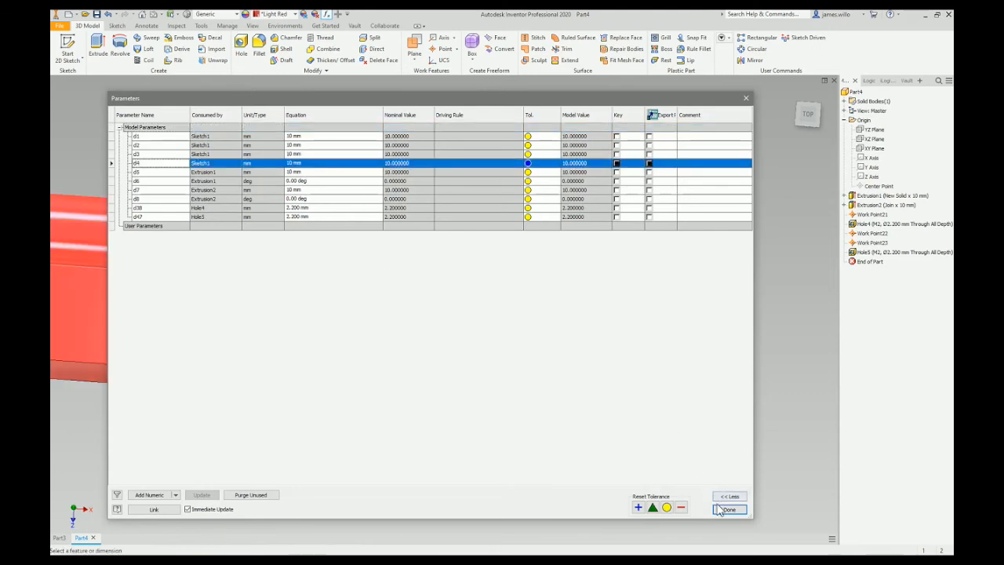
{"action": "left_click", "coordinate": [728, 509]}
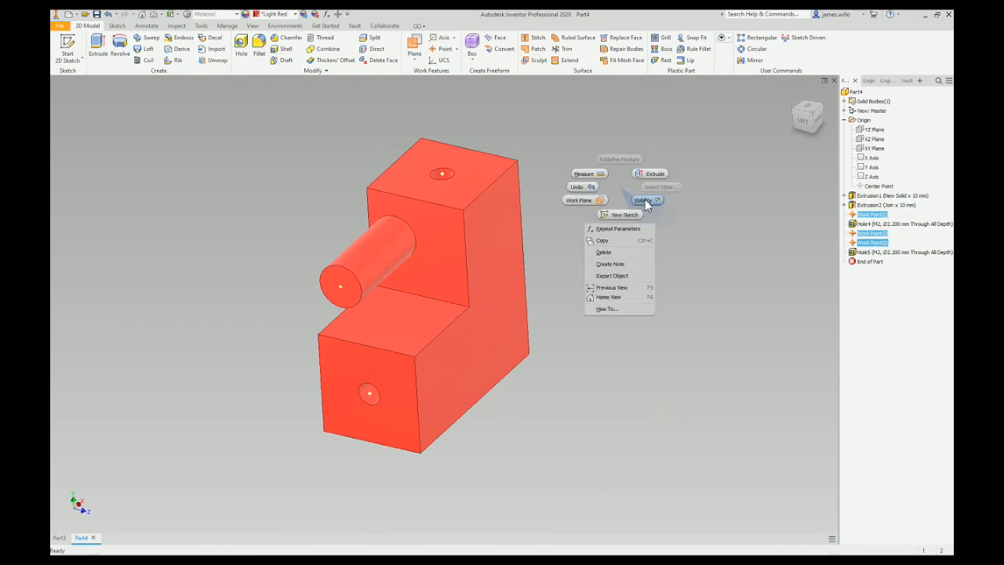
Turn off visibility of the selected work points.
{"action": "left_click", "coordinate": [647, 206]}
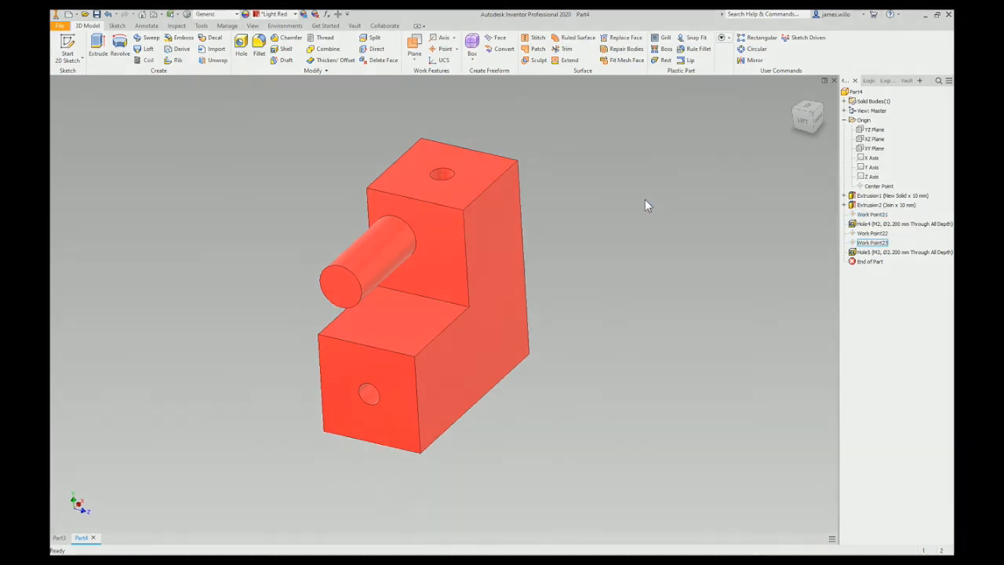